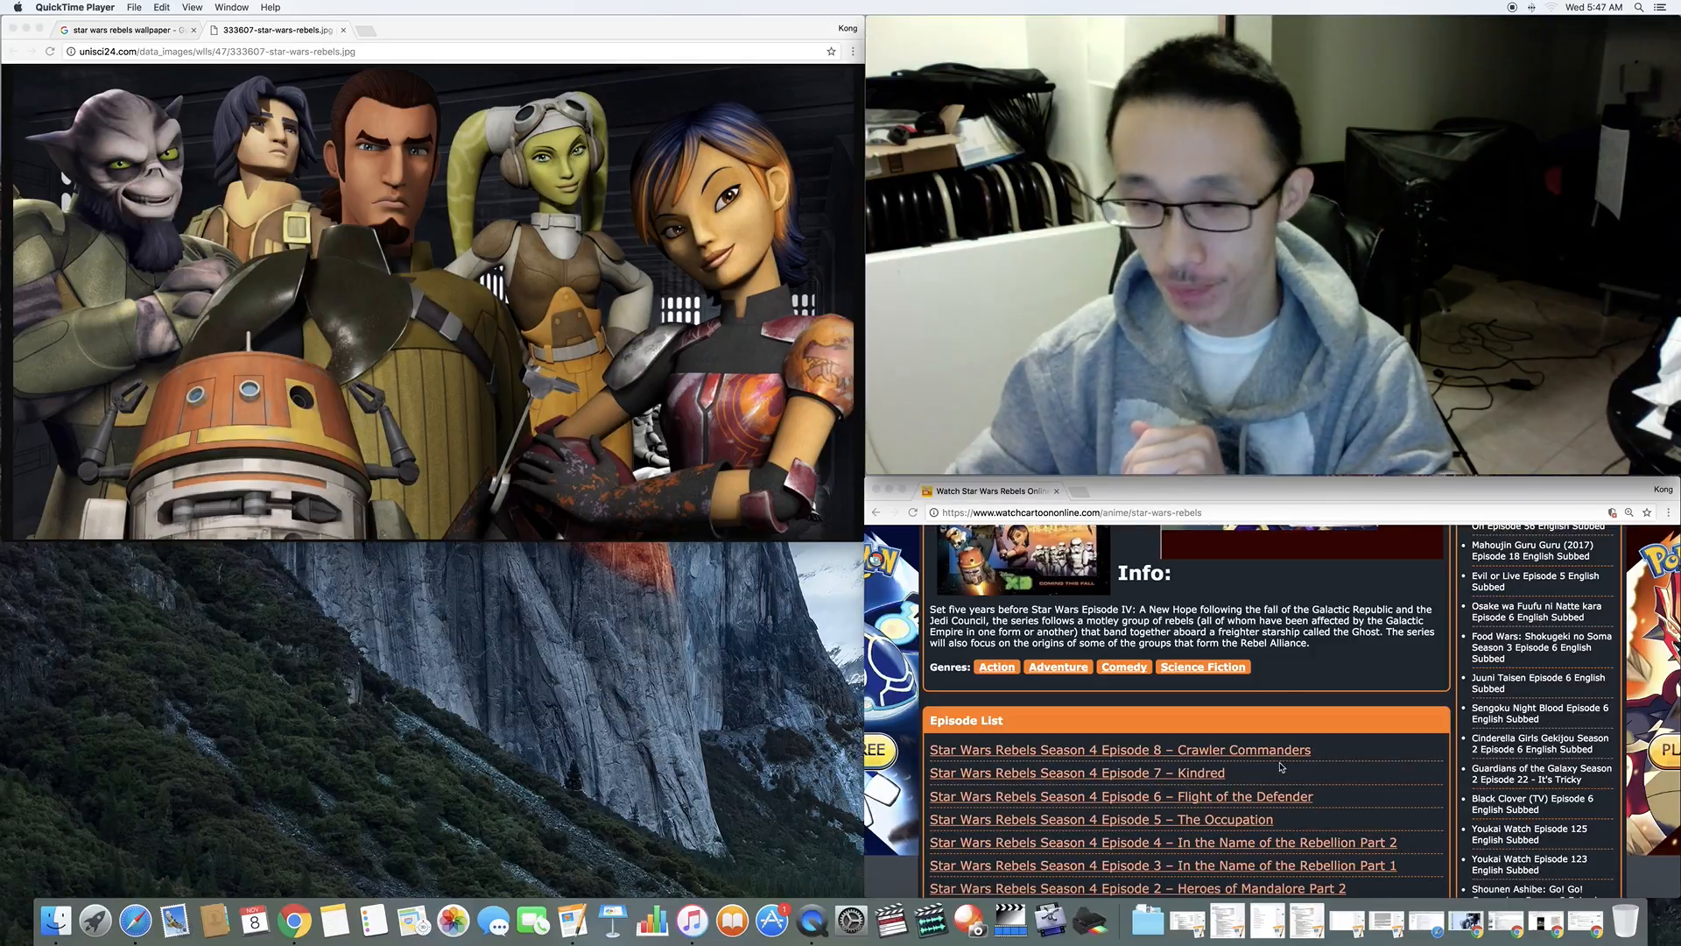
mouse_move(1185, 770)
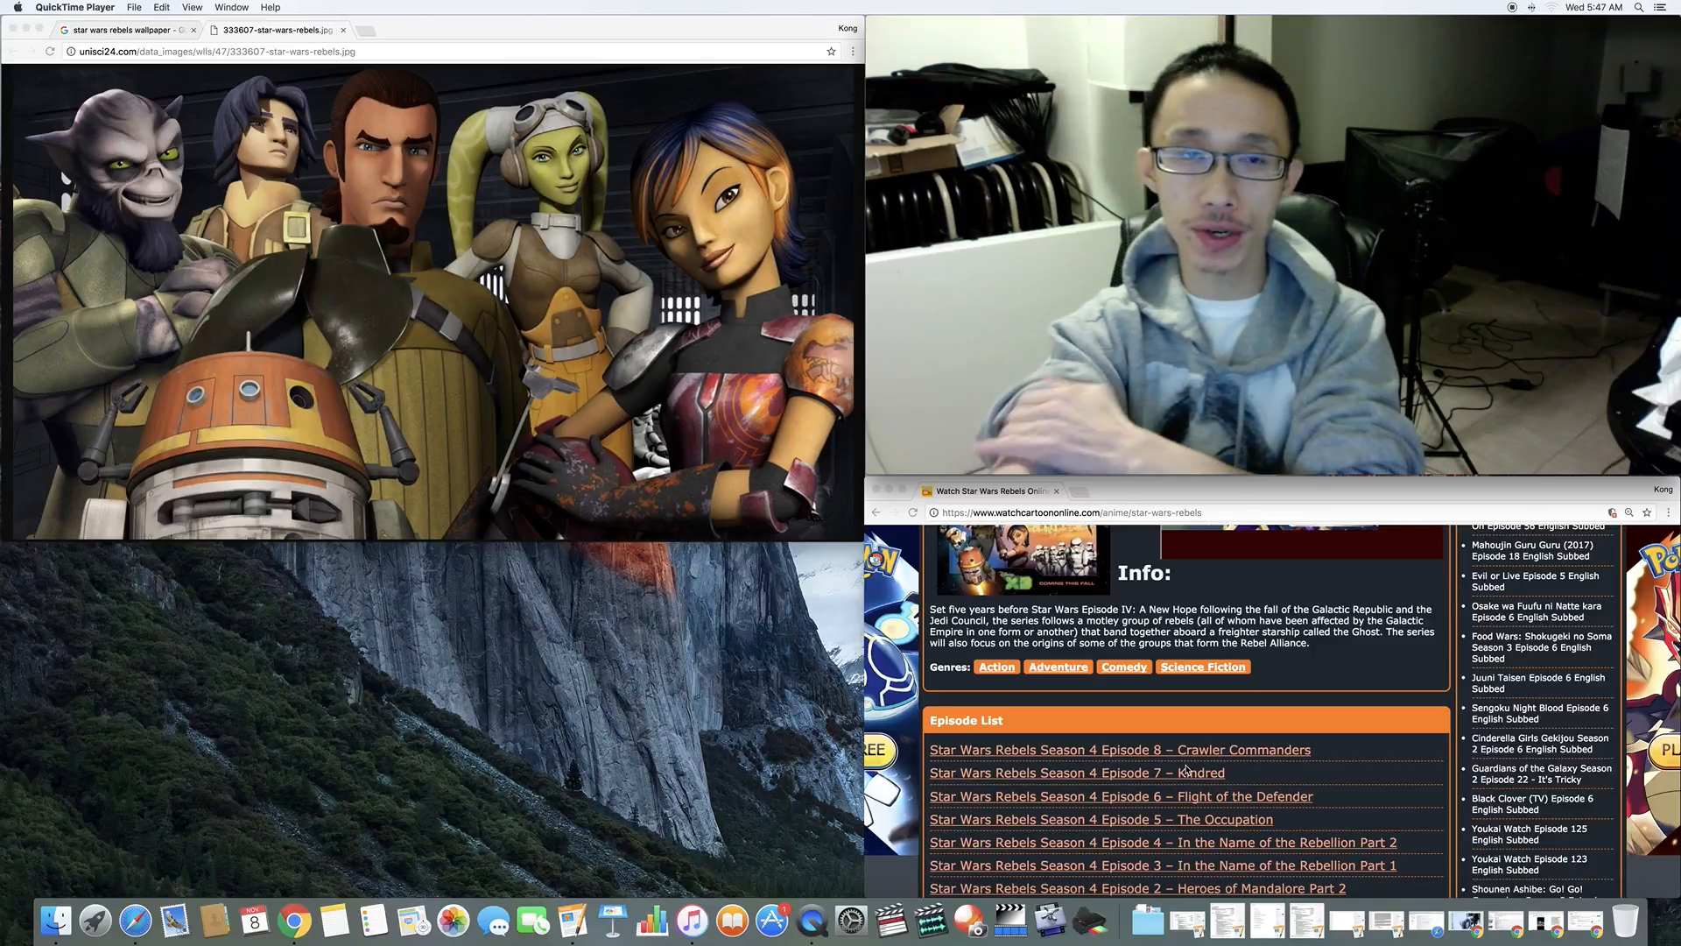